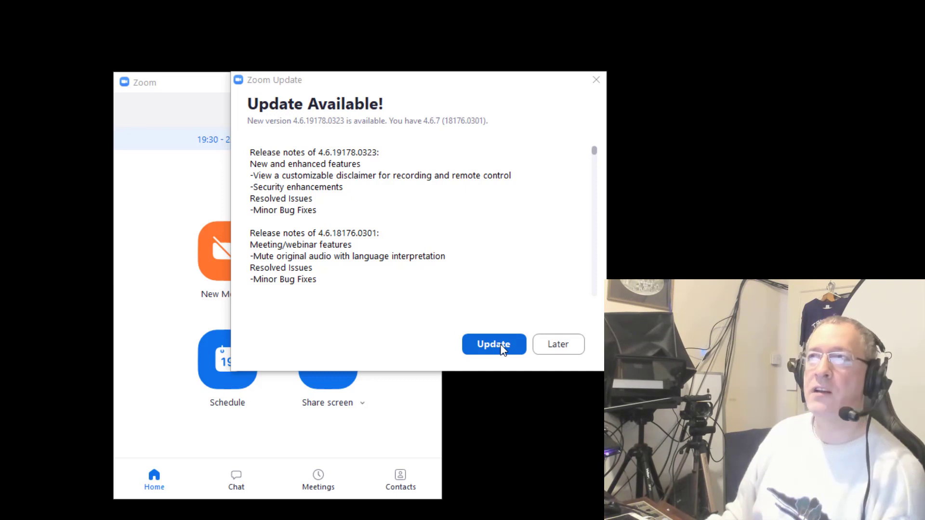
{"action": "mouse_move", "coordinate": [558, 344]}
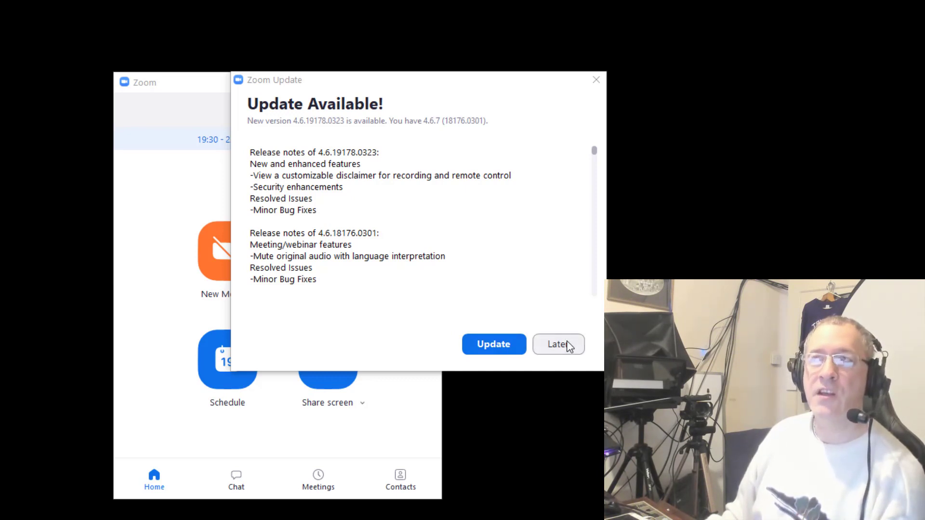
- Postpone the Zoom update with Later, returning to the home screen
{"action": "left_click", "coordinate": [557, 344]}
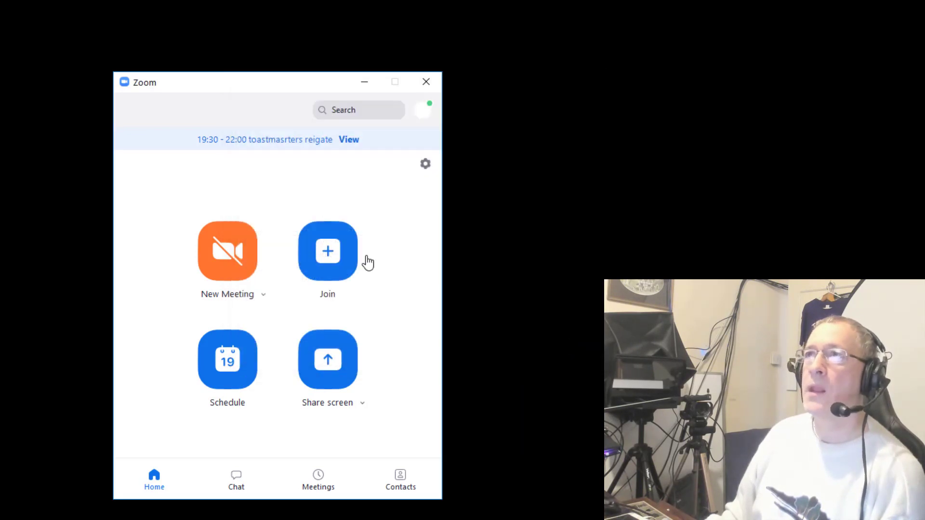
{"action": "mouse_move", "coordinate": [423, 110]}
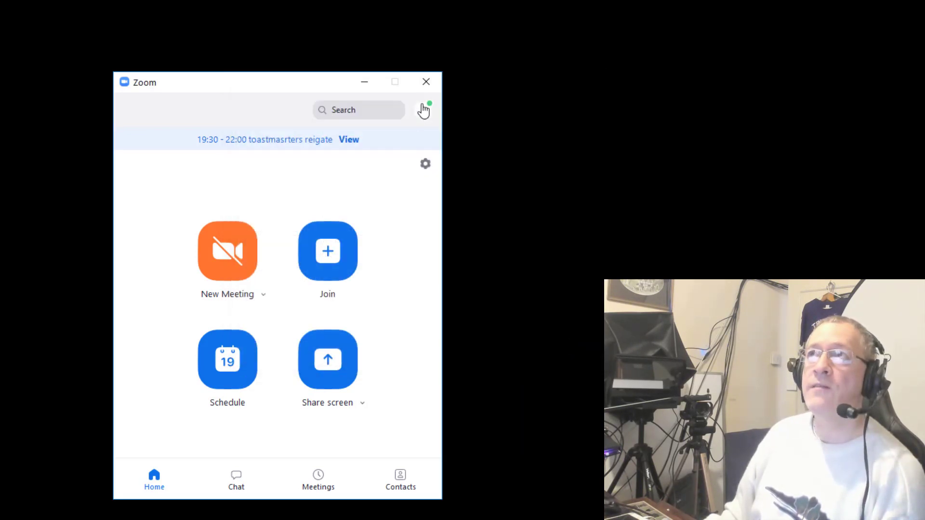
{"action": "mouse_move", "coordinate": [423, 110]}
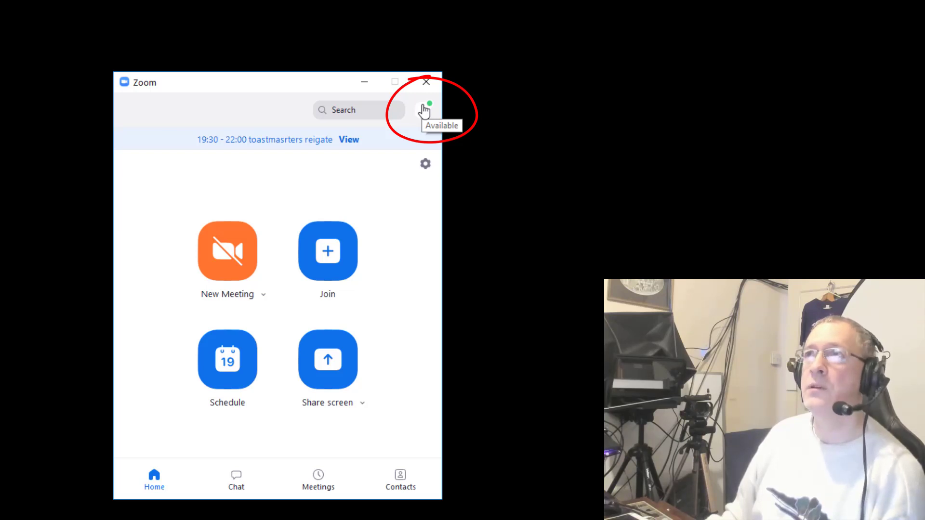
- Run Check for Updates from the profile menu, revealing version 4.6.19178.0323 available
{"action": "left_click", "coordinate": [426, 110]}
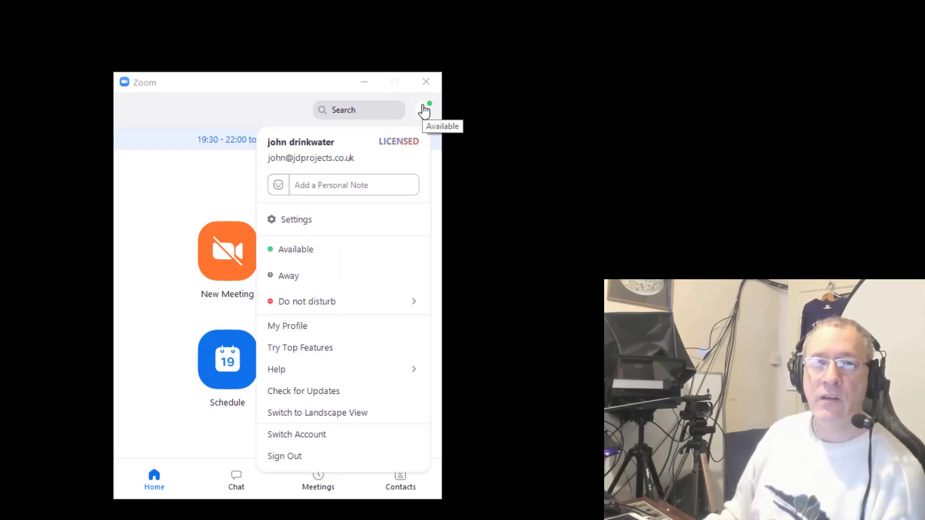
{"action": "mouse_move", "coordinate": [307, 249]}
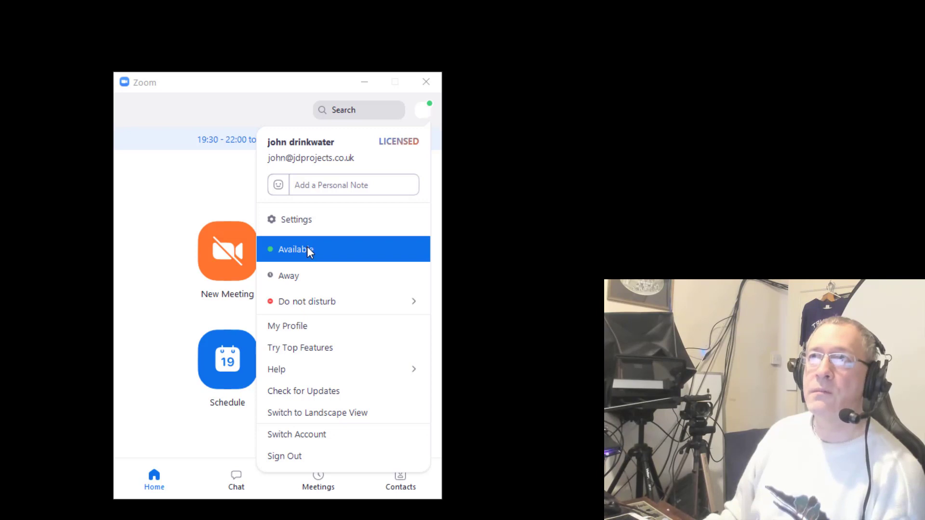
{"action": "mouse_move", "coordinate": [304, 390]}
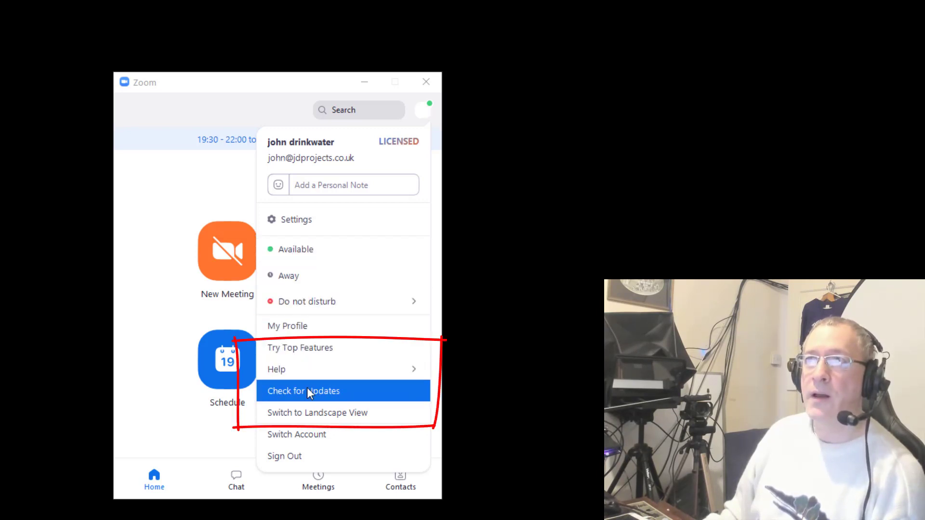
{"action": "mouse_move", "coordinate": [319, 397]}
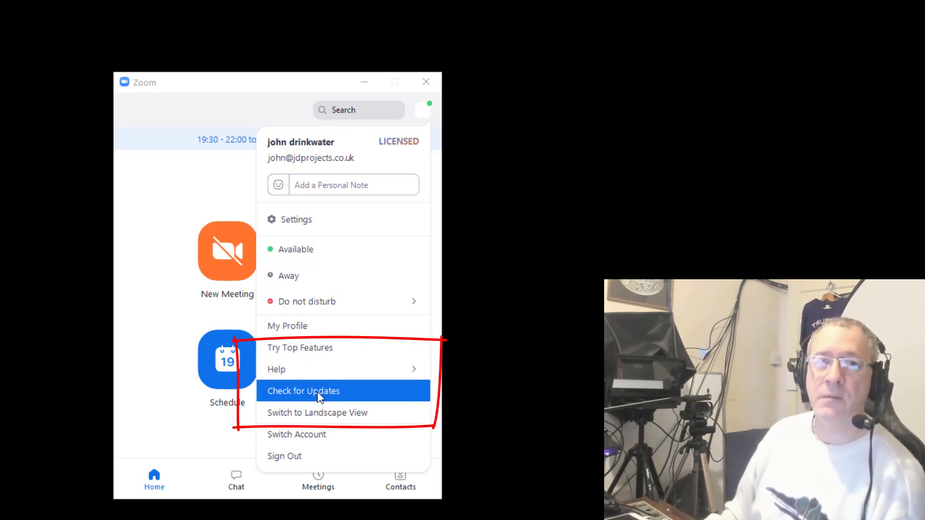
{"action": "left_click", "coordinate": [303, 391]}
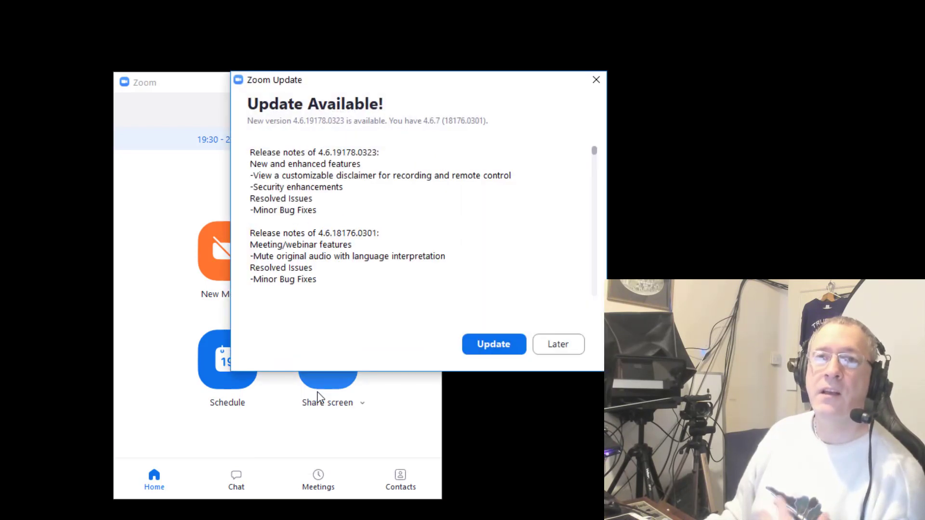
{"action": "mouse_move", "coordinate": [398, 289]}
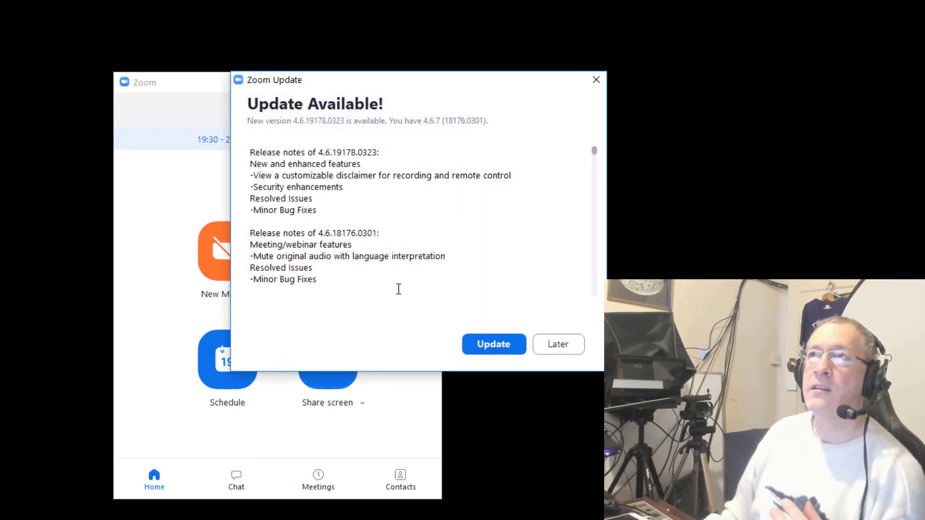
{"action": "mouse_move", "coordinate": [440, 333]}
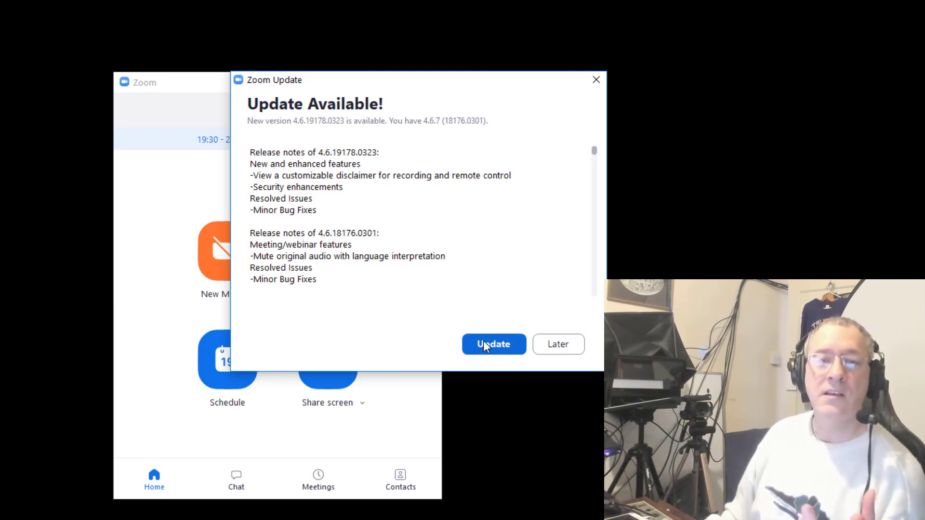
- Install the offered version 4.6.19178.0323 from the Update Available notice
{"action": "left_click", "coordinate": [494, 344]}
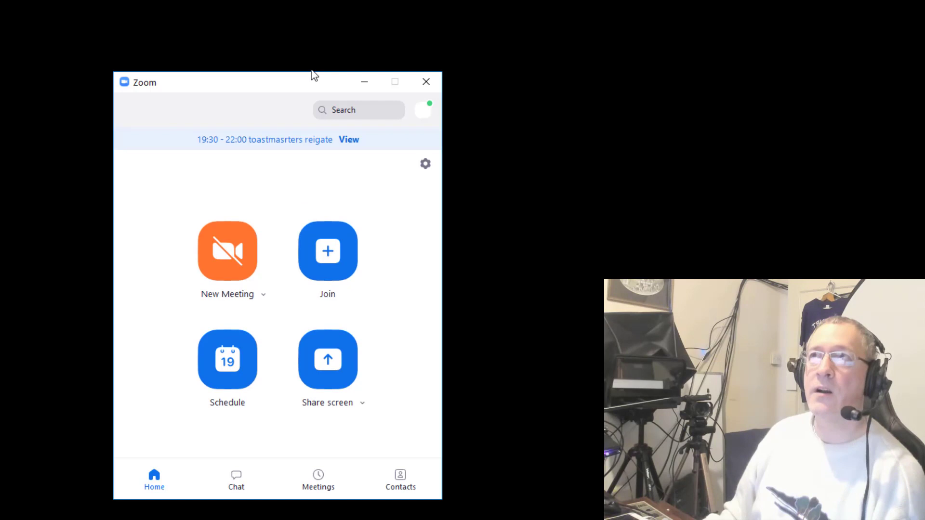
{"action": "mouse_move", "coordinate": [435, 102]}
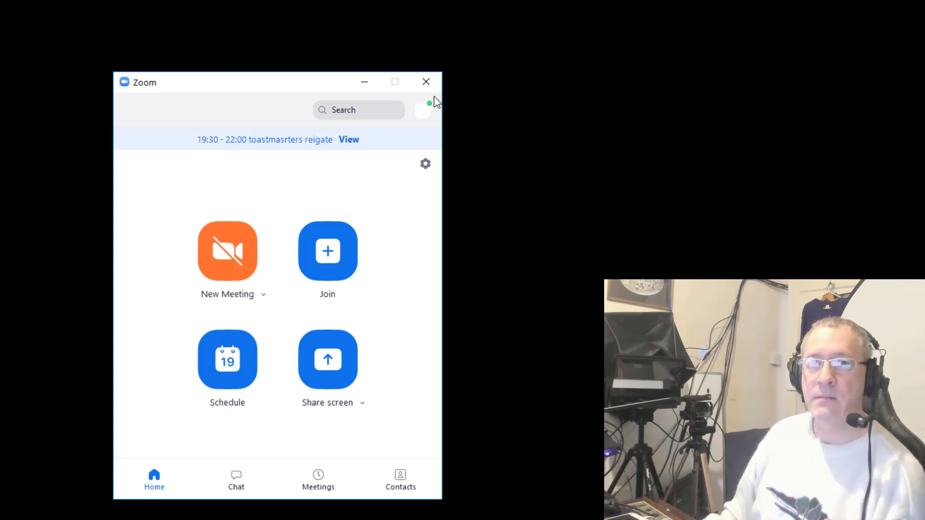
{"action": "mouse_move", "coordinate": [424, 110]}
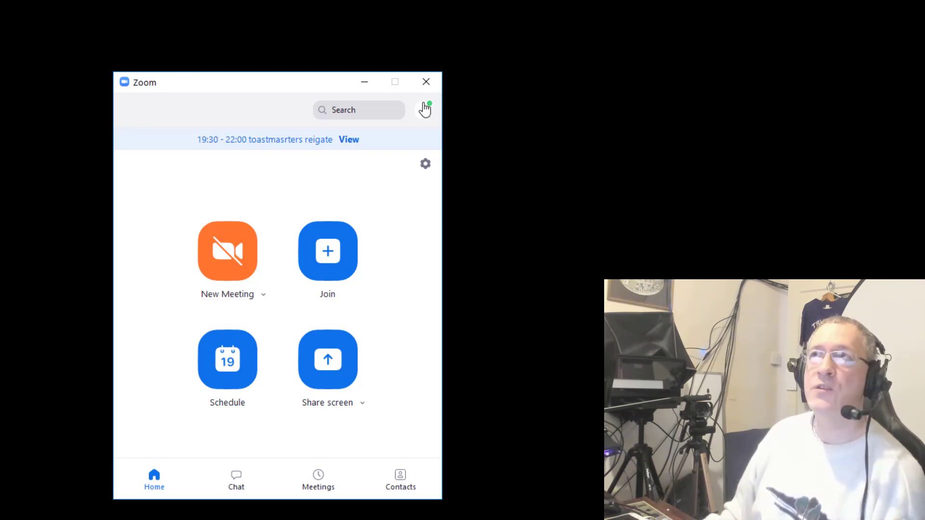
{"action": "mouse_move", "coordinate": [424, 109]}
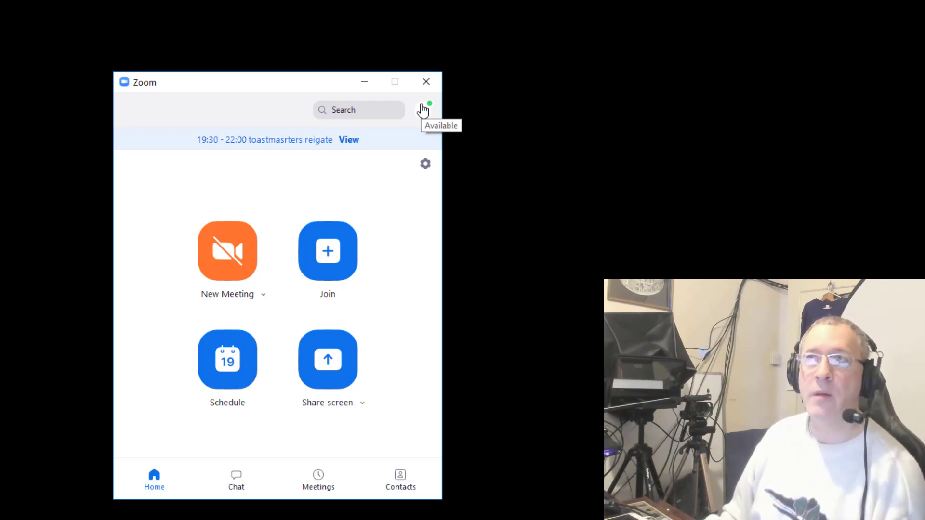
{"action": "mouse_move", "coordinate": [423, 118]}
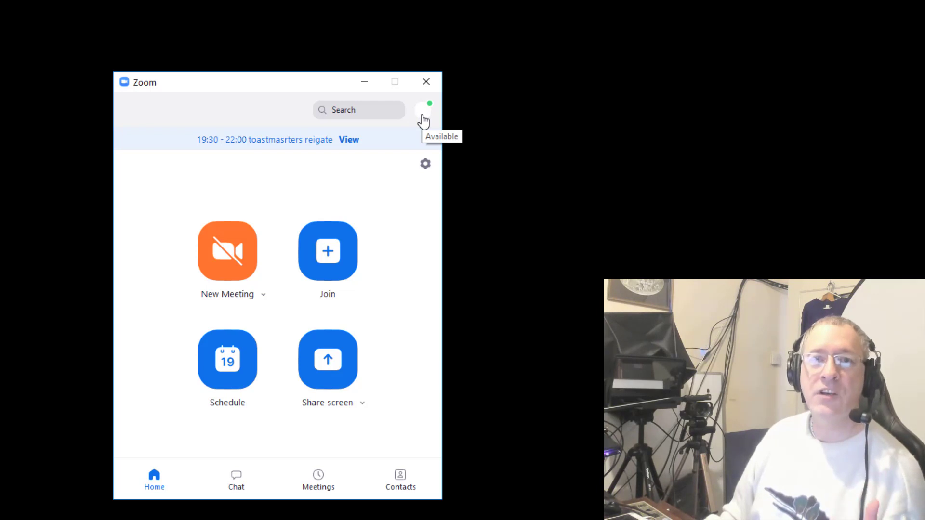
- Recheck for updates from the profile menu, confirming 'You are up to date' on 4.6.8
{"action": "left_click", "coordinate": [423, 111]}
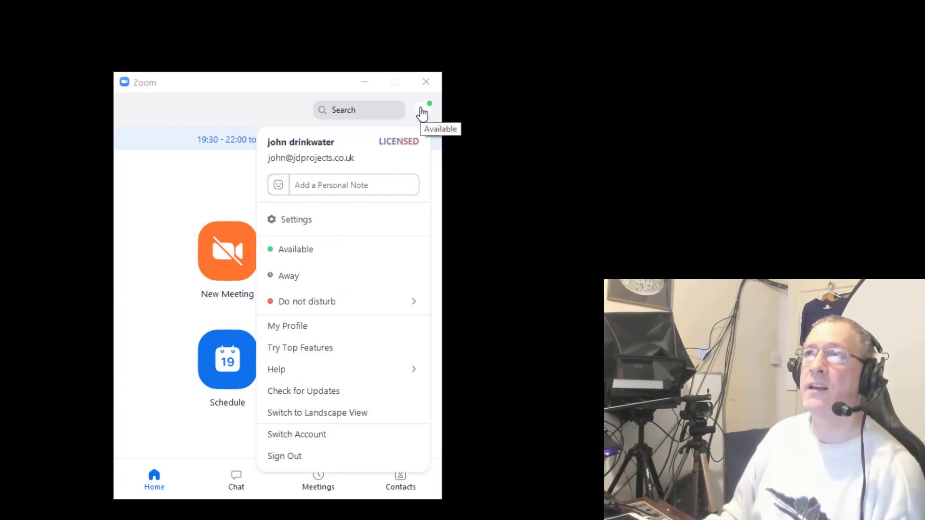
{"action": "mouse_move", "coordinate": [328, 391]}
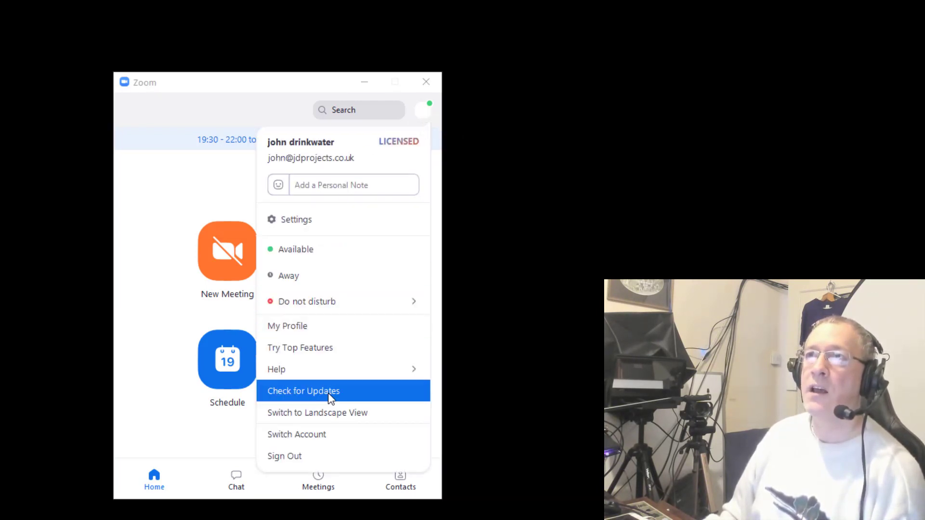
{"action": "left_click", "coordinate": [304, 391]}
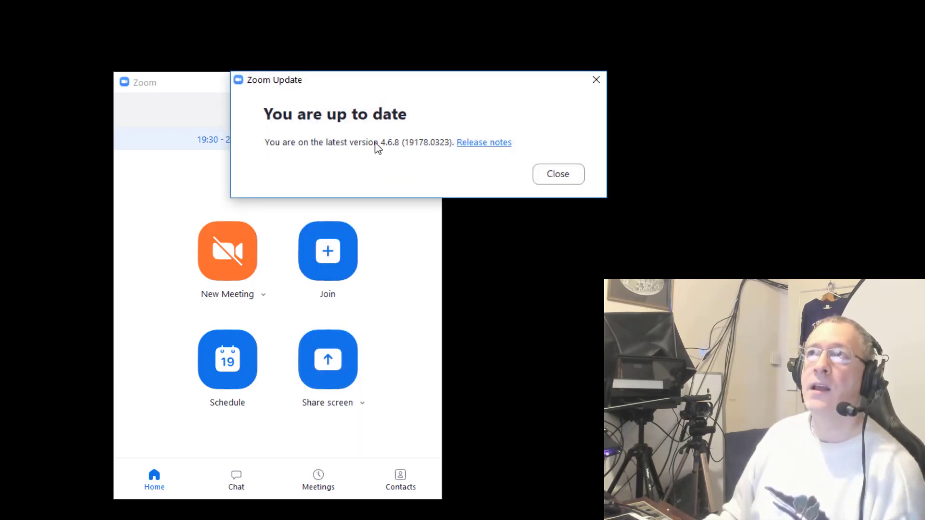